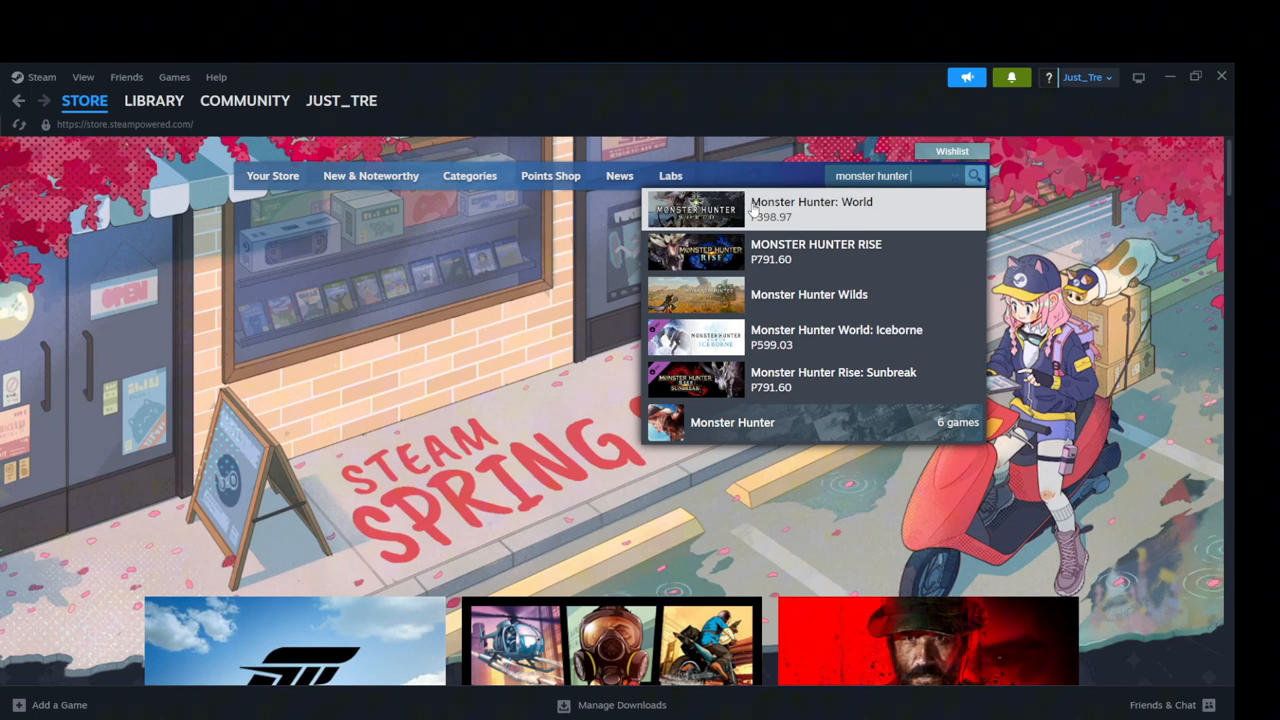
Reach the Buy section on the Monster Hunter: World store page from the search suggestion.
left_click(812, 208)
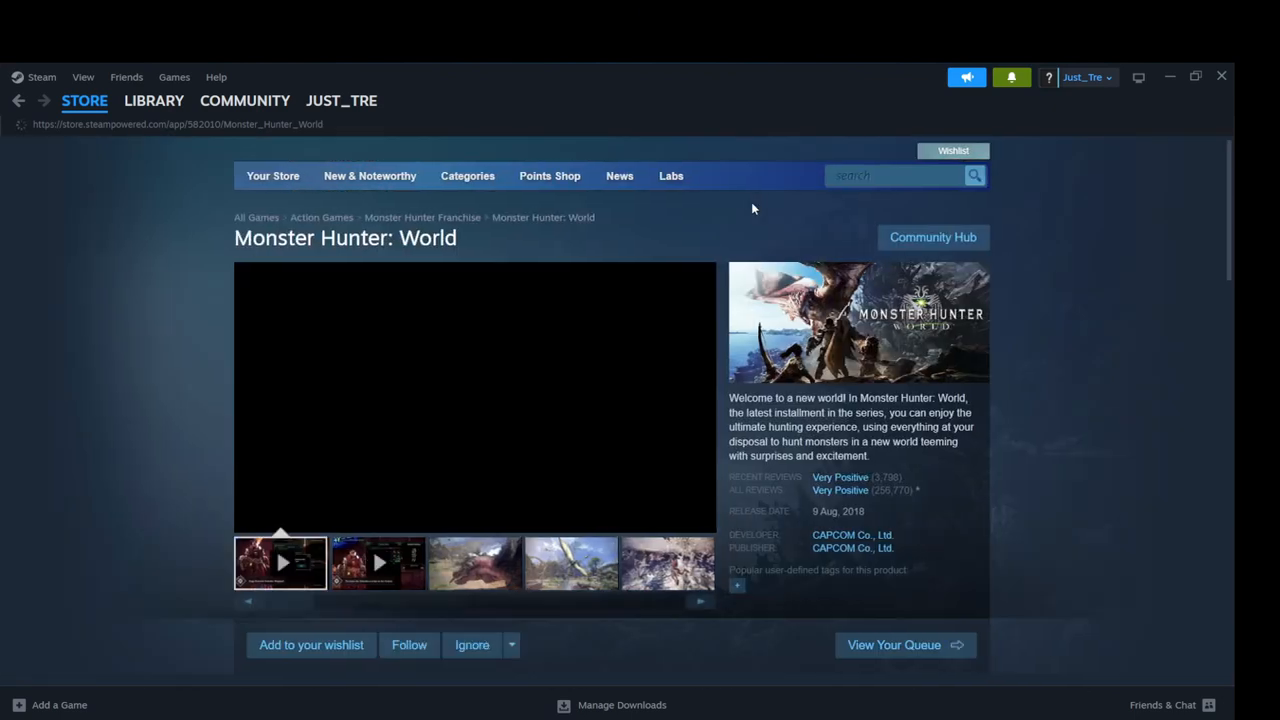
scroll("down", 3)
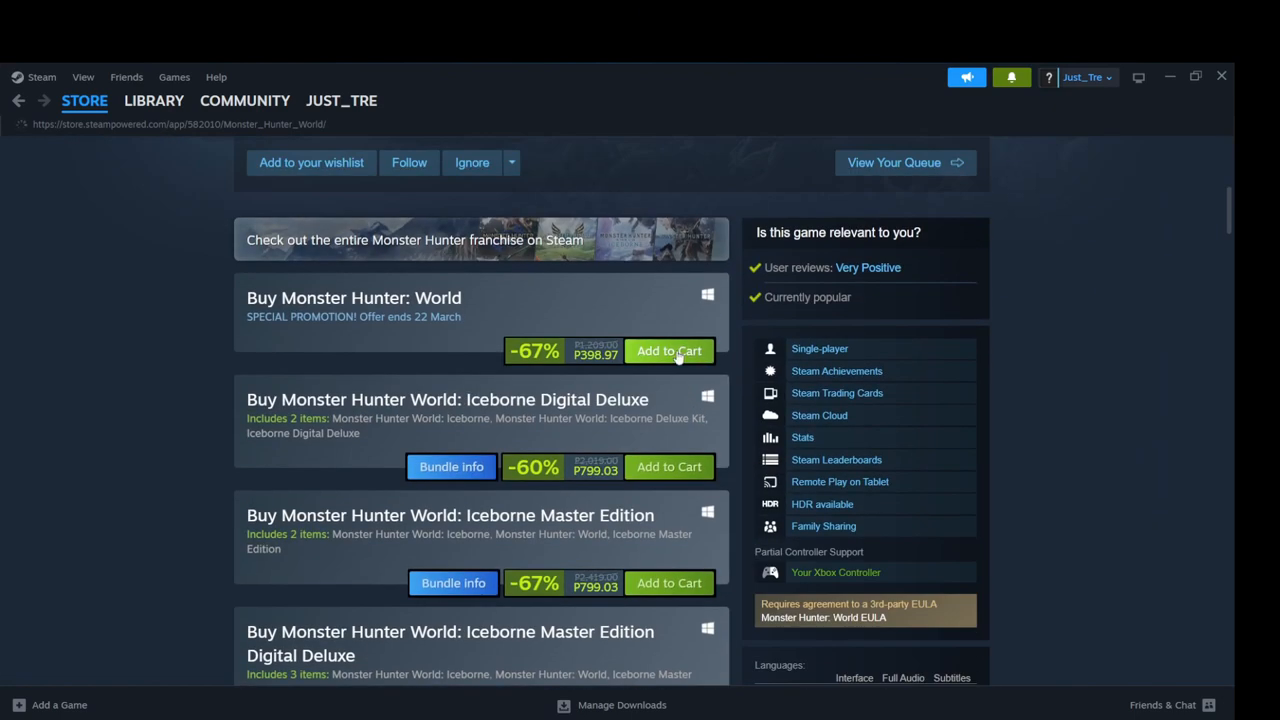
Add Monster Hunter: World to the cart and continue from the cart to payment.
left_click(668, 352)
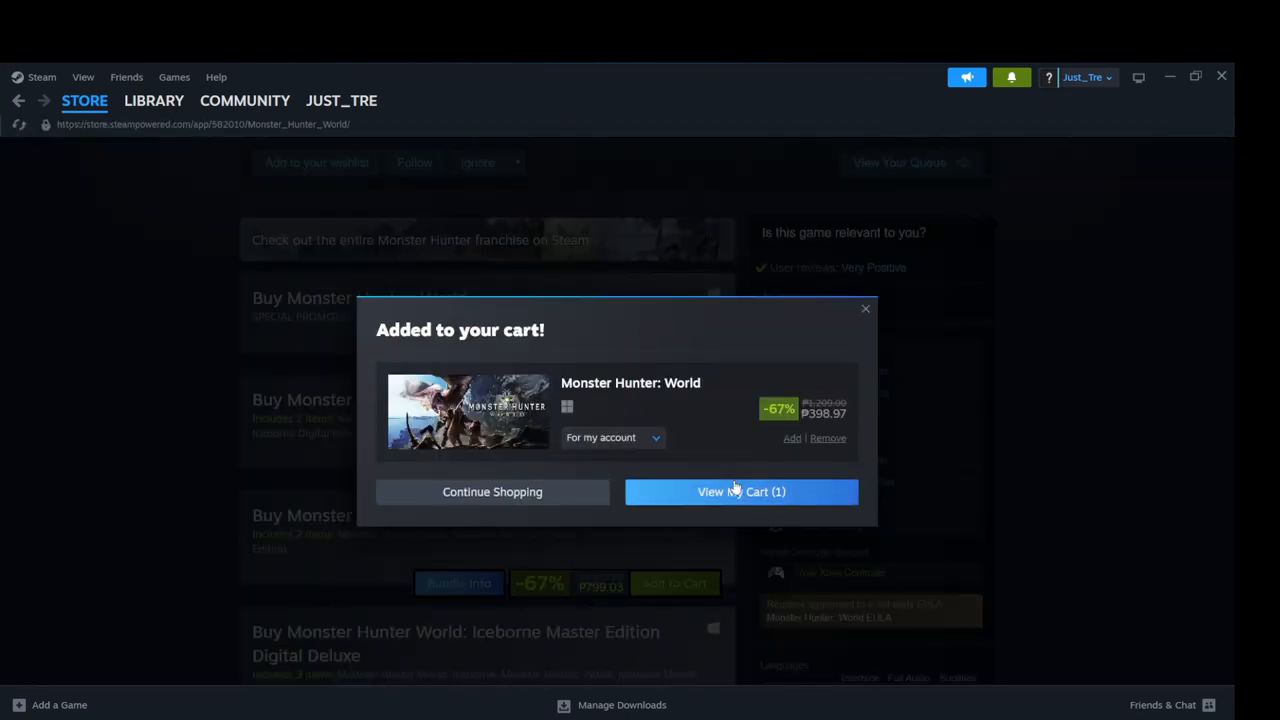
left_click(740, 492)
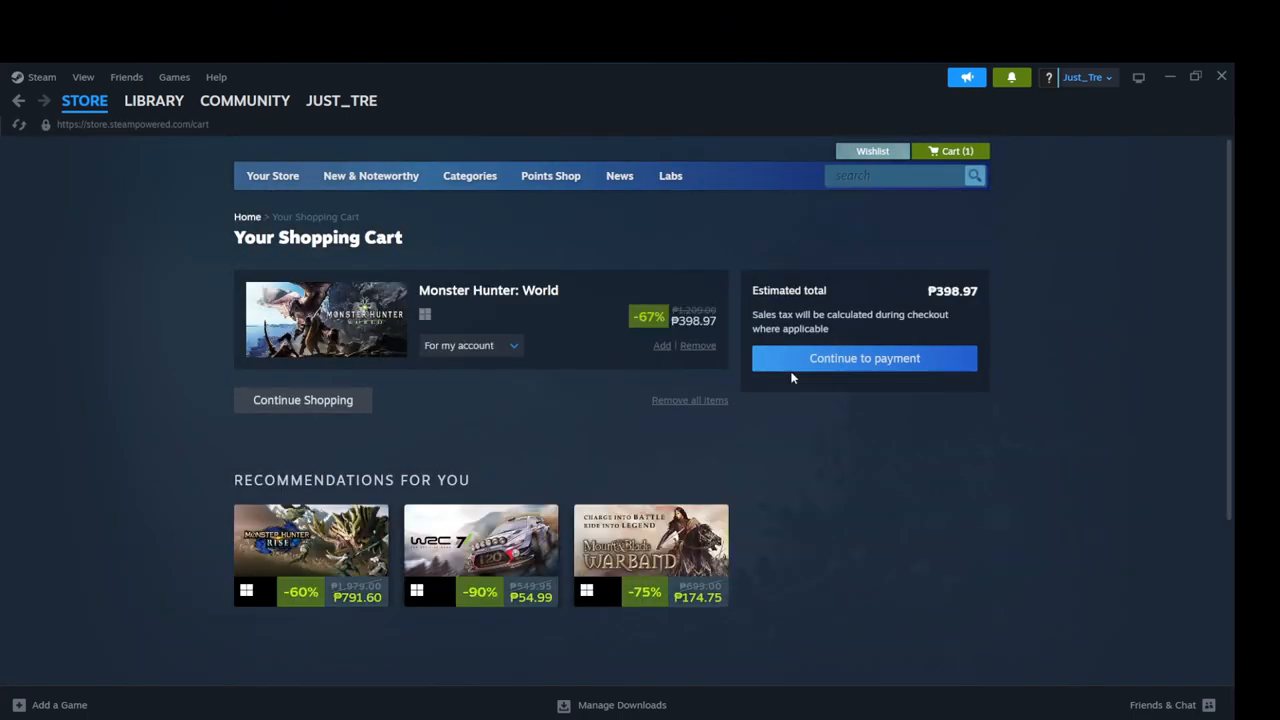
left_click(864, 358)
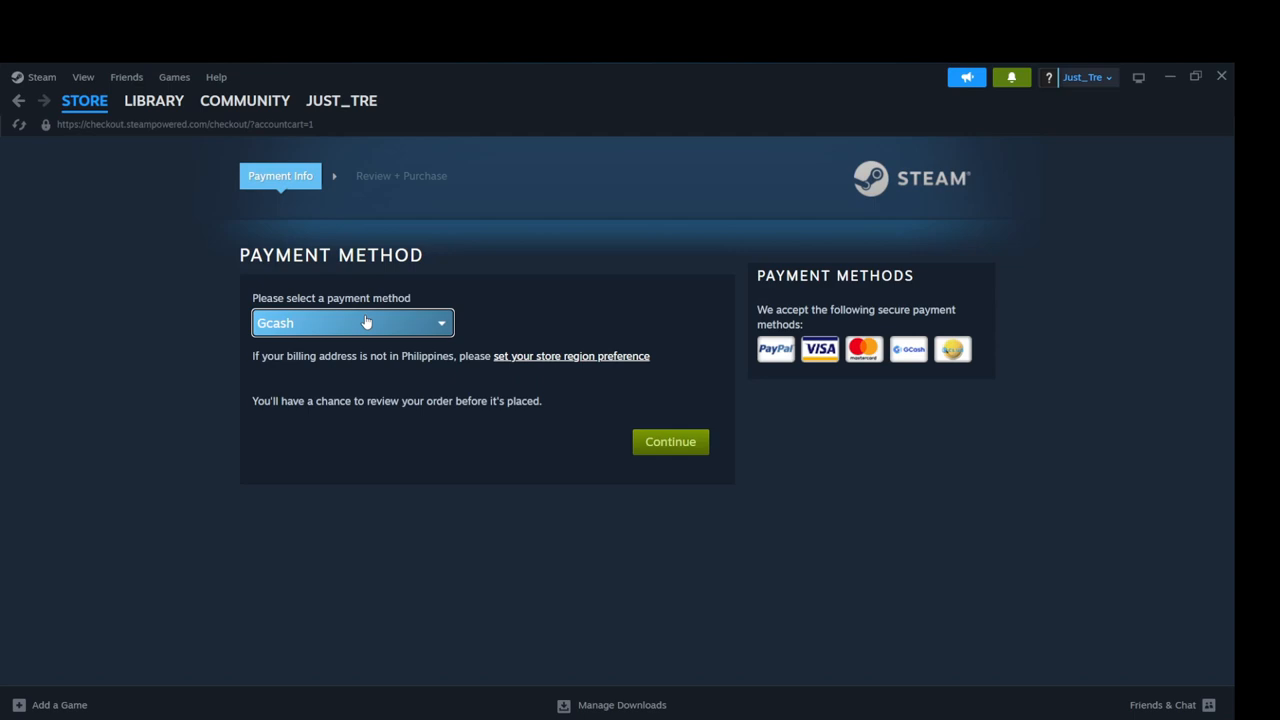
Choose Gcash as the payment method and continue to the order review.
left_click(350, 322)
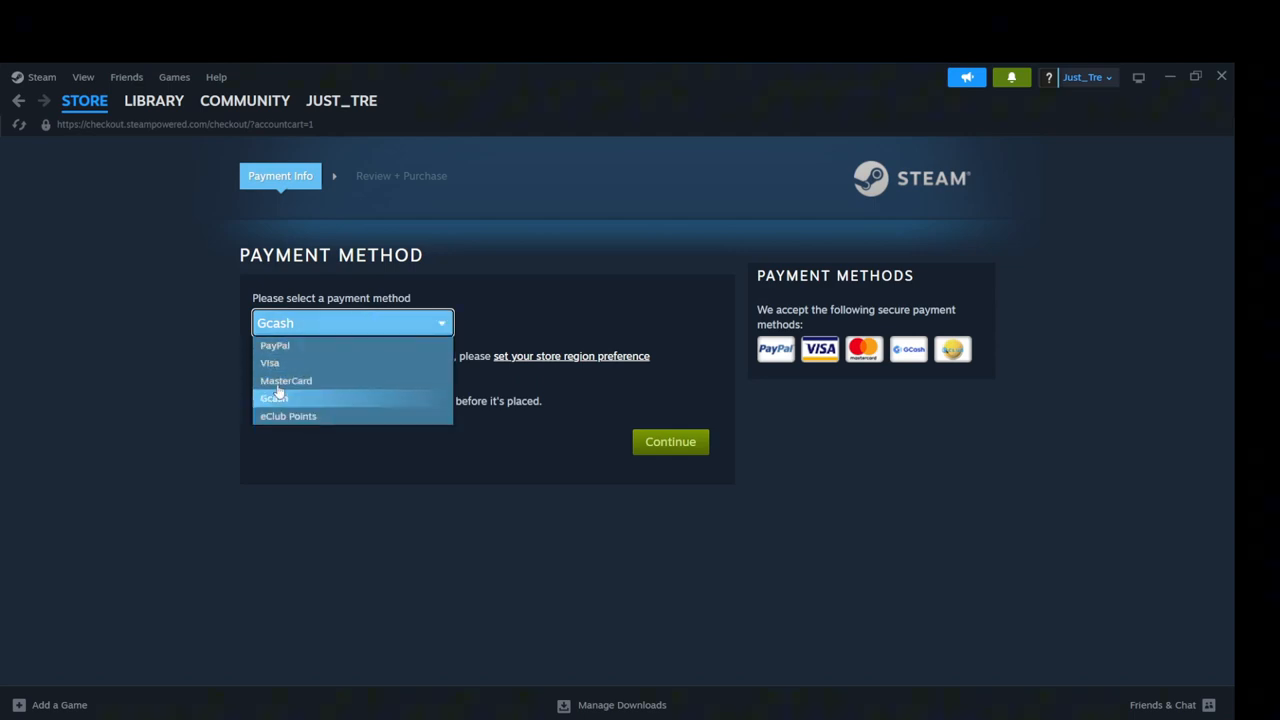
left_click(272, 396)
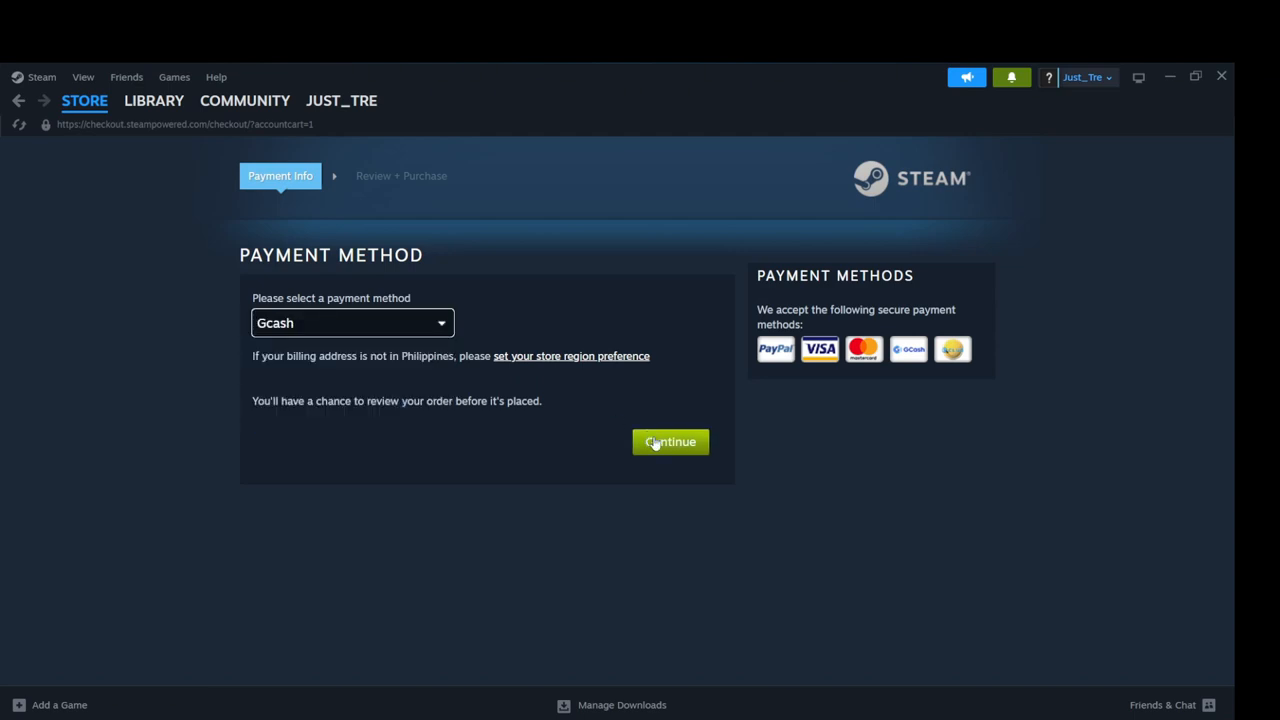
left_click(670, 442)
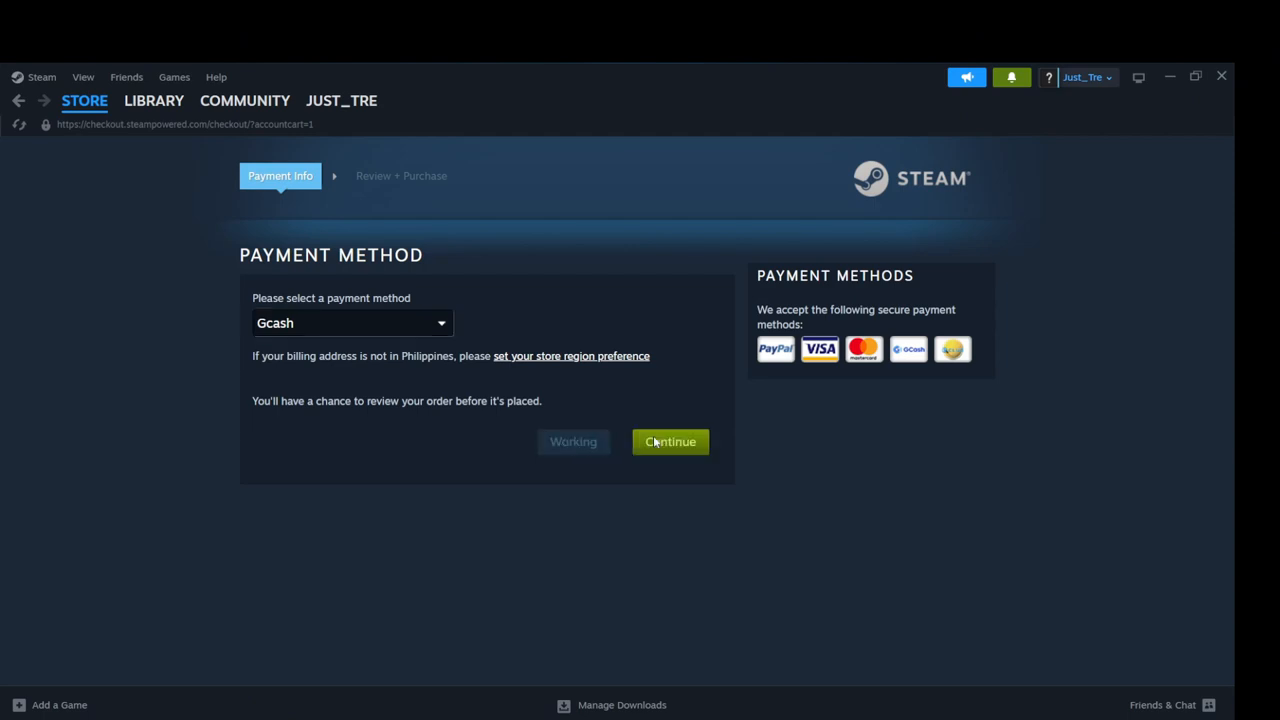
left_click(668, 442)
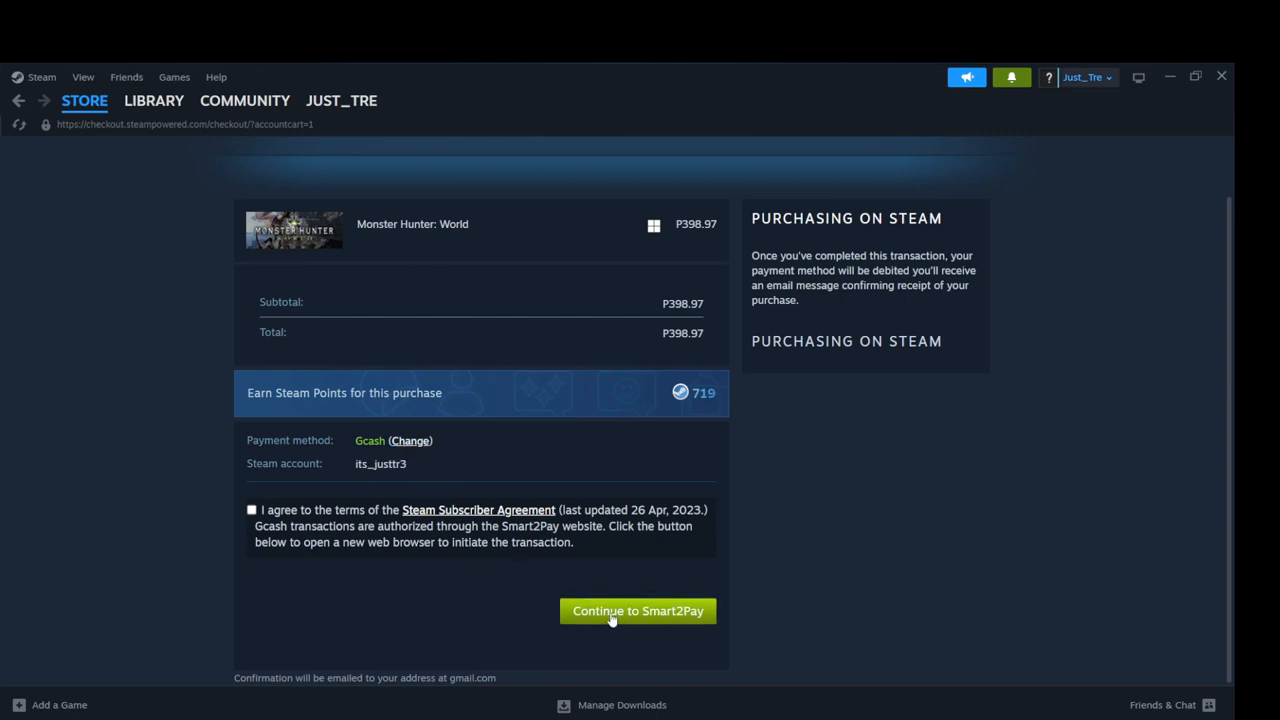
mouse_move(628, 572)
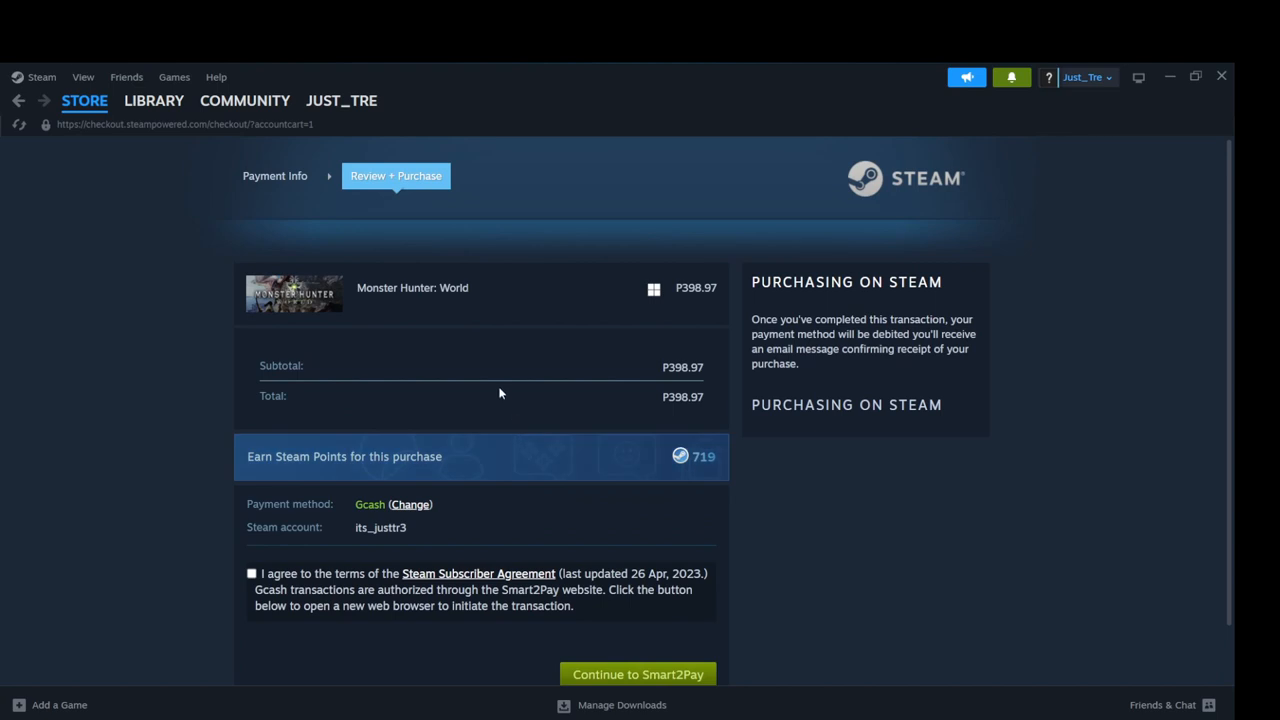
Leave the ₱398.97 Gcash order review and return to the Steam library home.
left_click(152, 100)
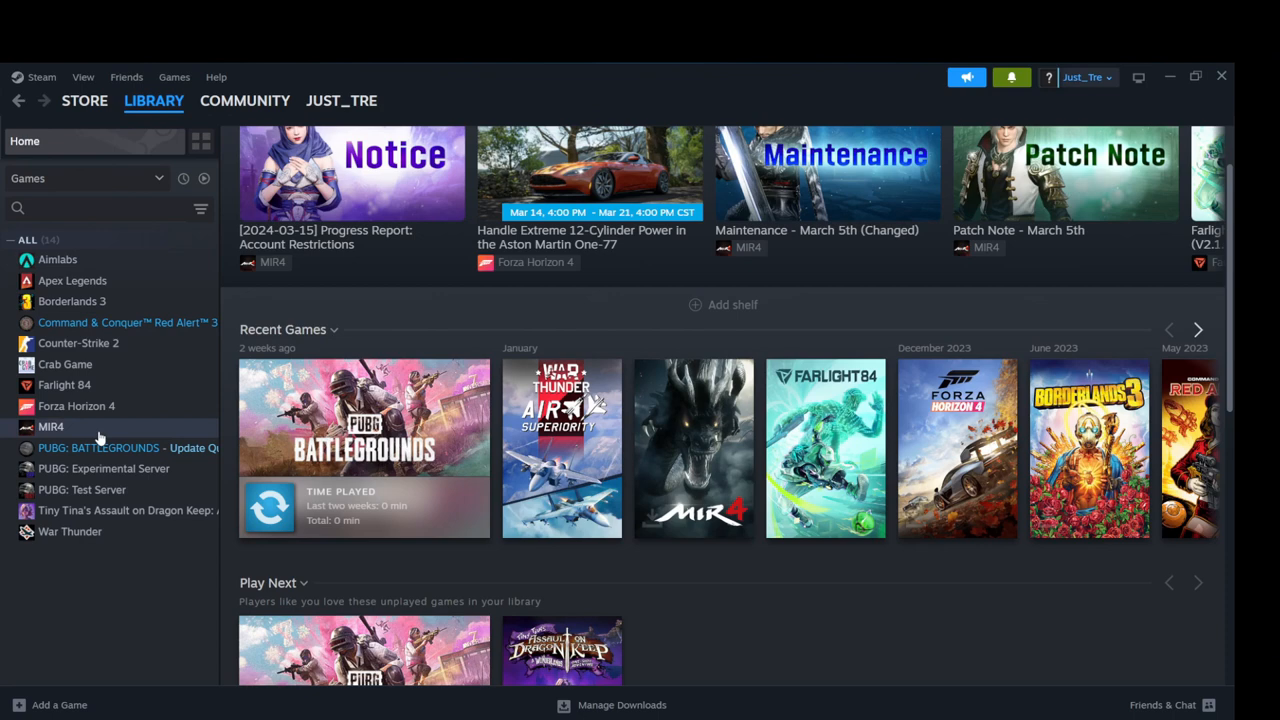
Start installing War Thunder from the library, bringing up the install drive dialog.
left_click(70, 532)
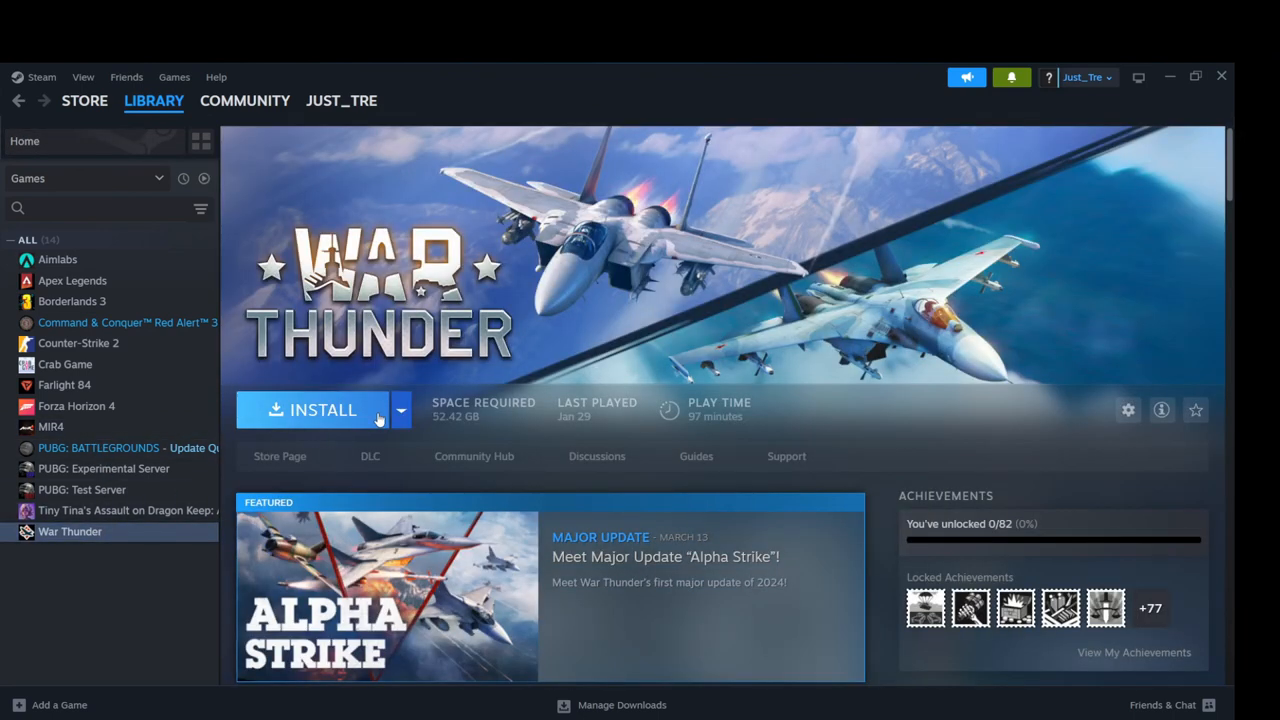
left_click(316, 410)
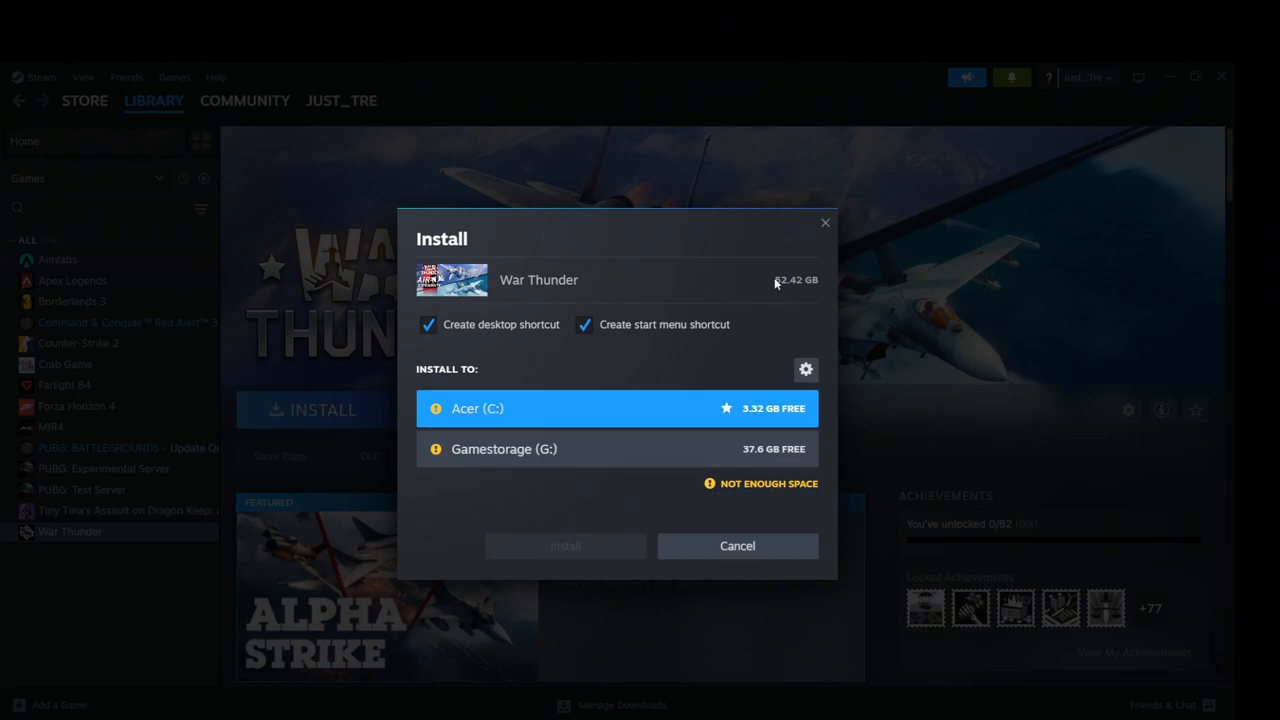
mouse_move(552, 540)
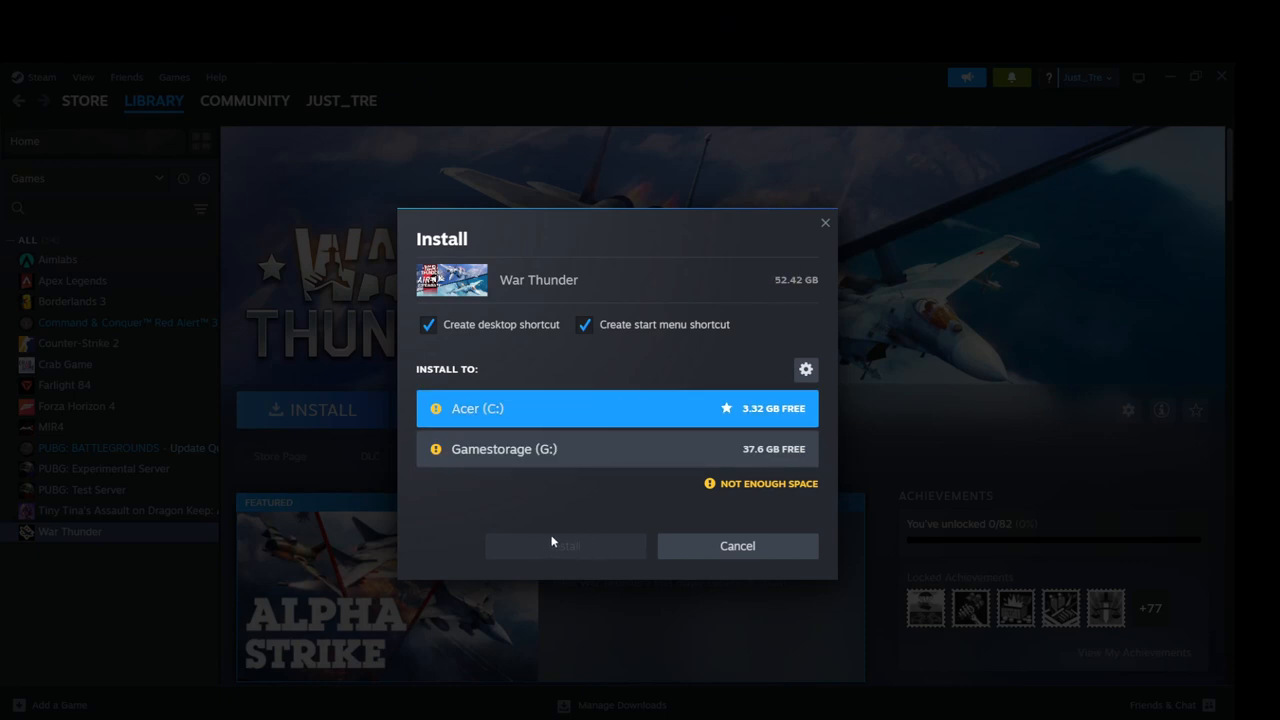
mouse_move(524, 556)
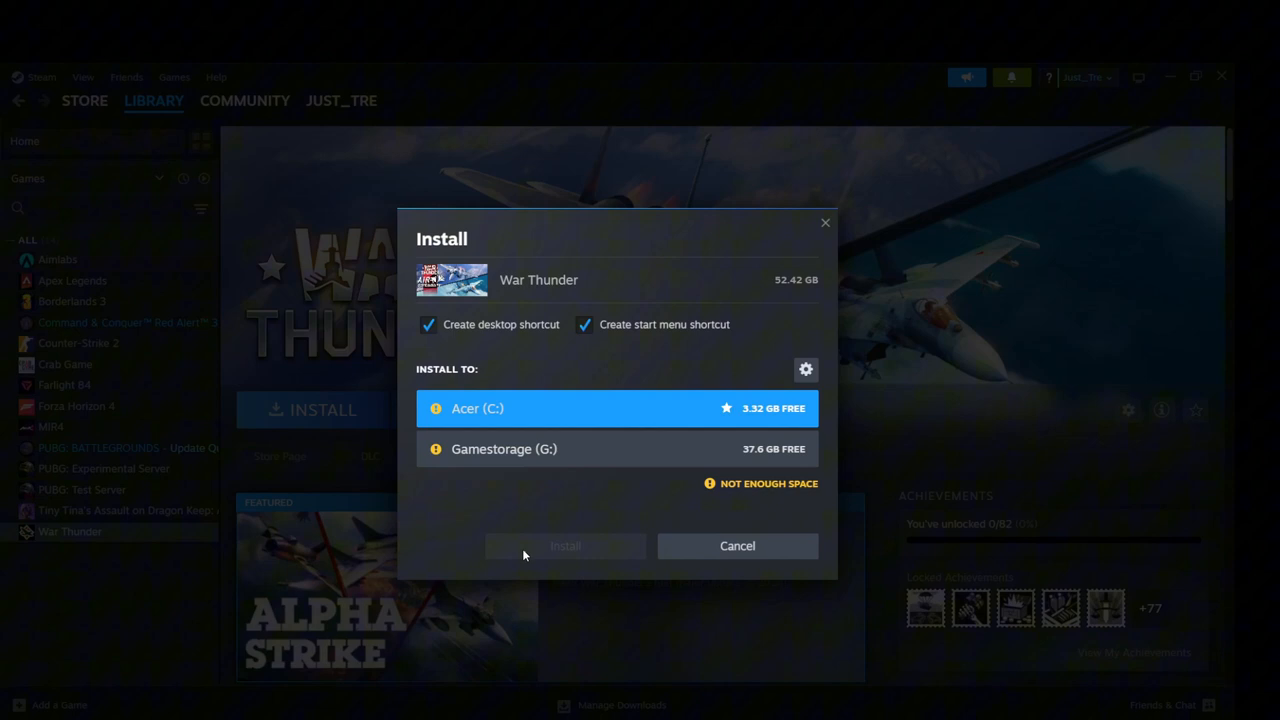
mouse_move(664, 552)
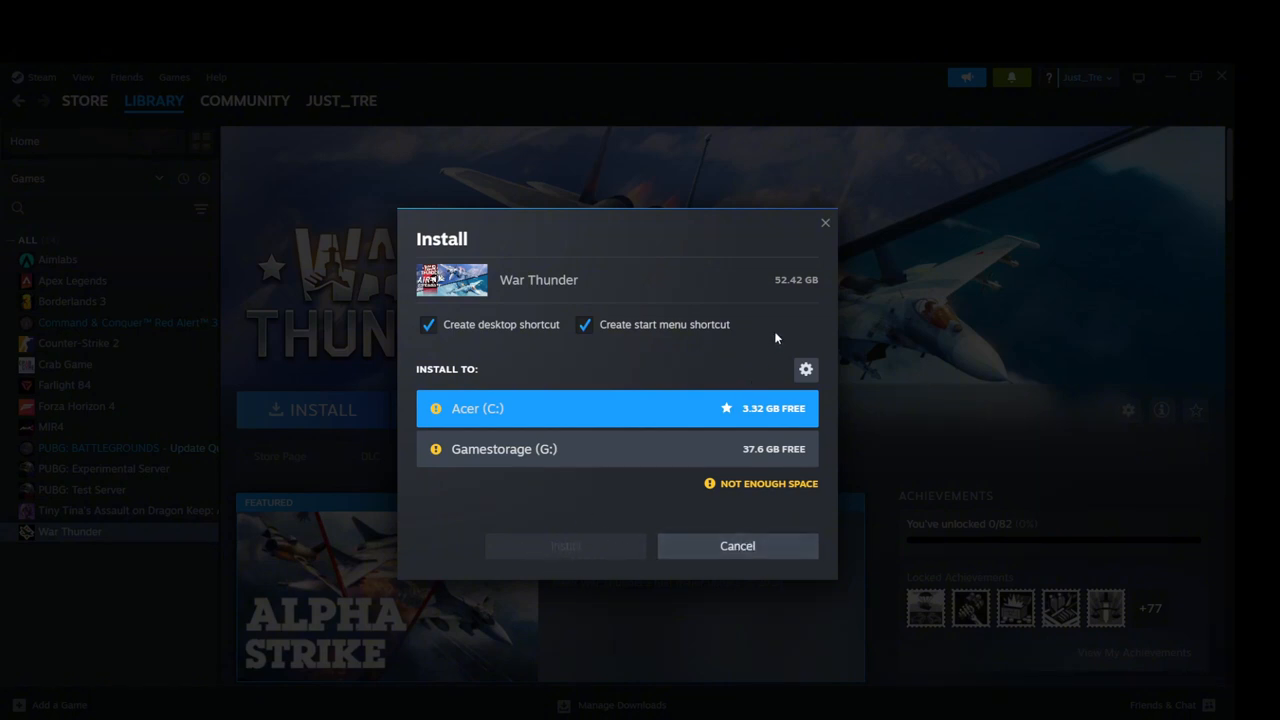
mouse_move(778, 322)
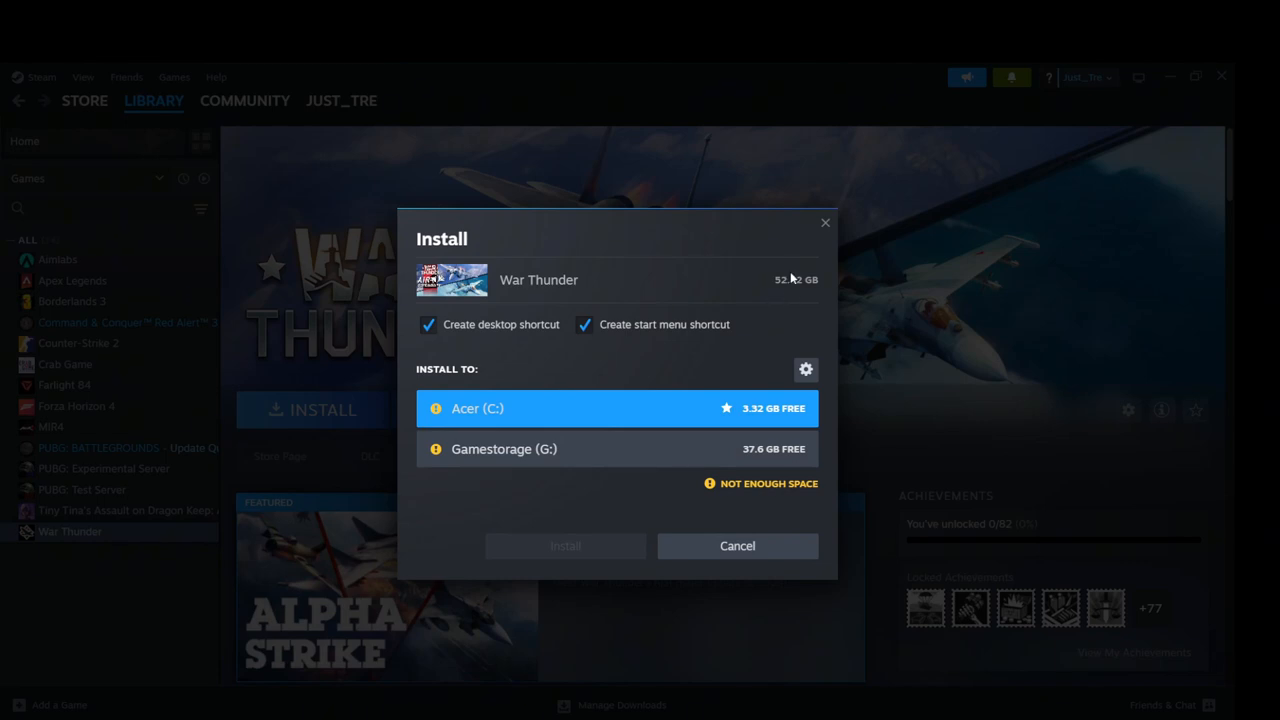
mouse_move(820, 236)
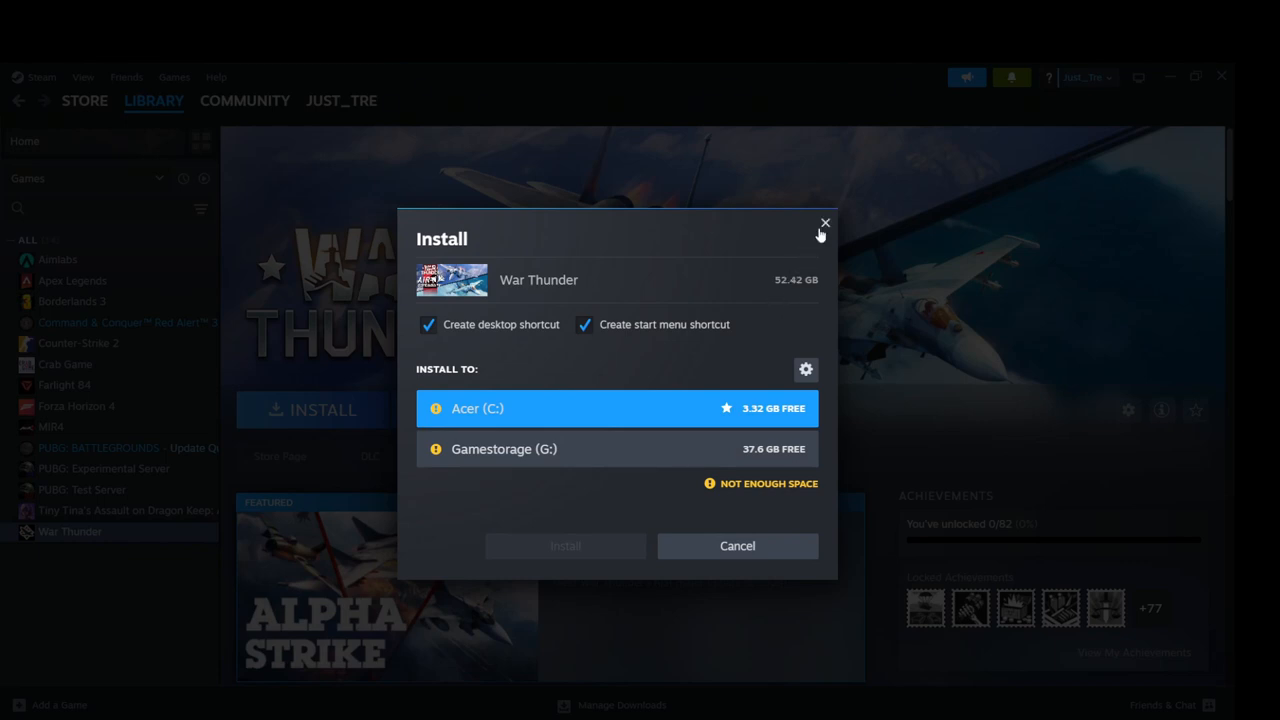